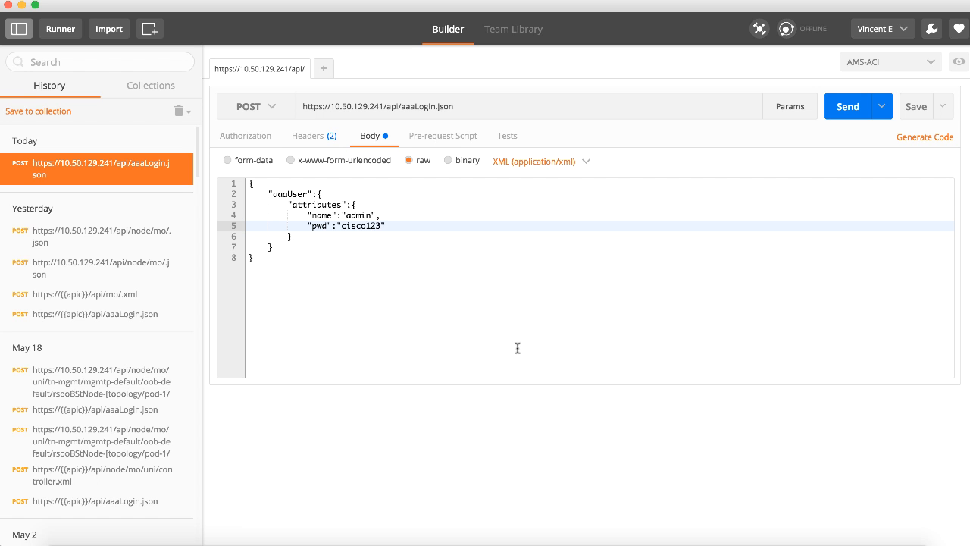
{"action": "mouse_move", "coordinate": [498, 261]}
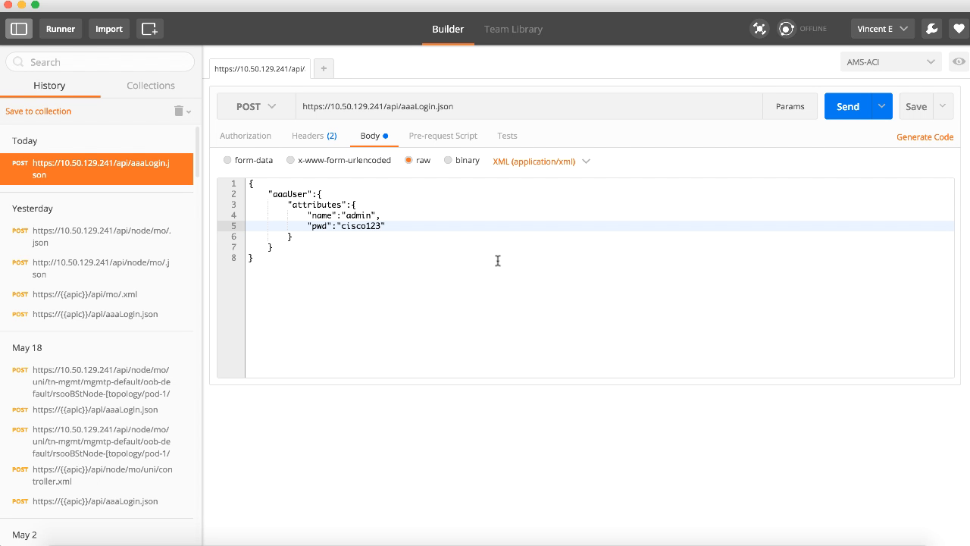
{"action": "mouse_move", "coordinate": [443, 136]}
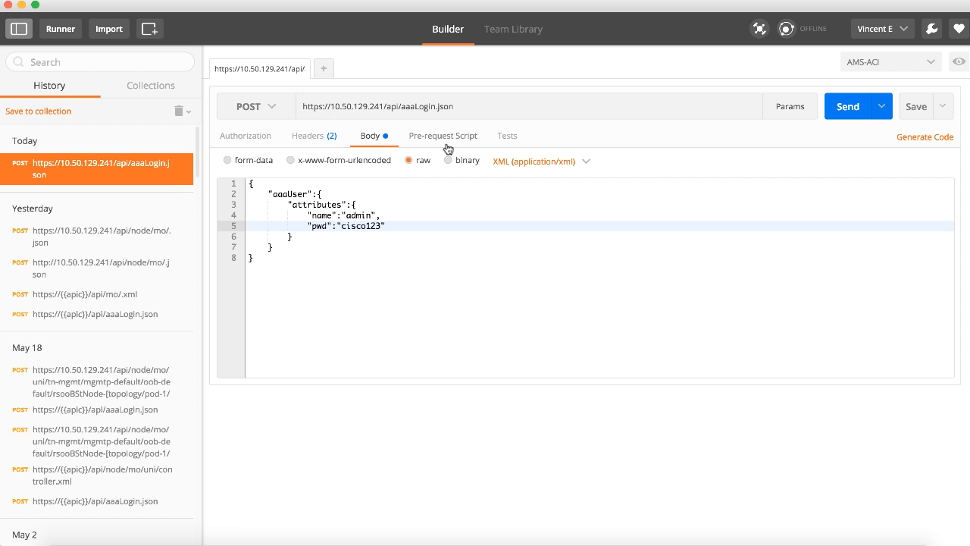
Keep the aaaLogin.json request as POST and switch its raw body format from XML to JSON
{"action": "triple_click", "coordinate": [377, 106]}
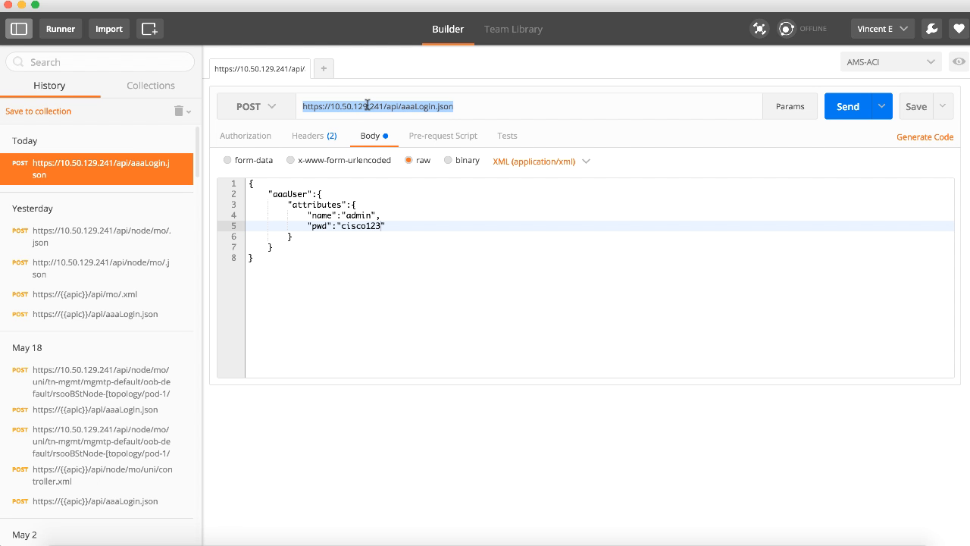
{"action": "mouse_move", "coordinate": [391, 246]}
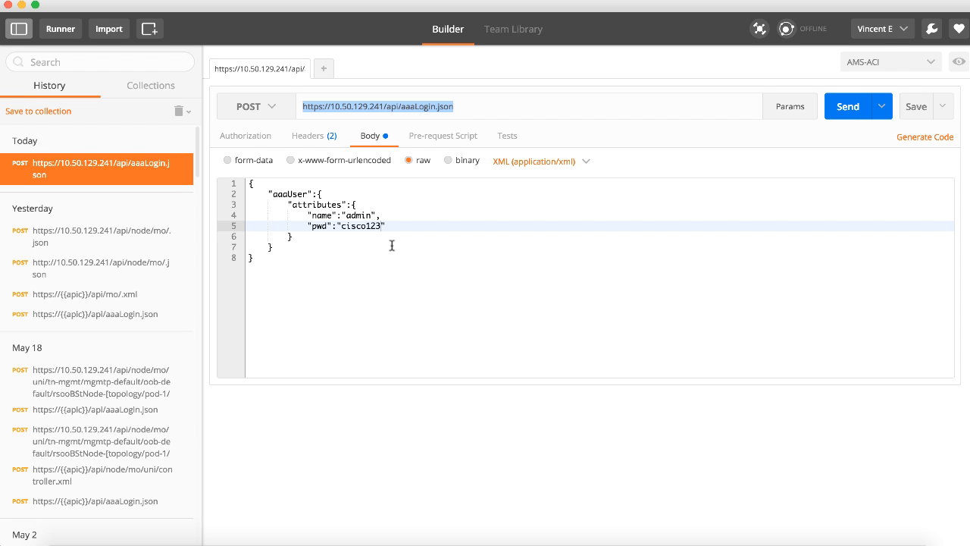
{"action": "mouse_move", "coordinate": [360, 176]}
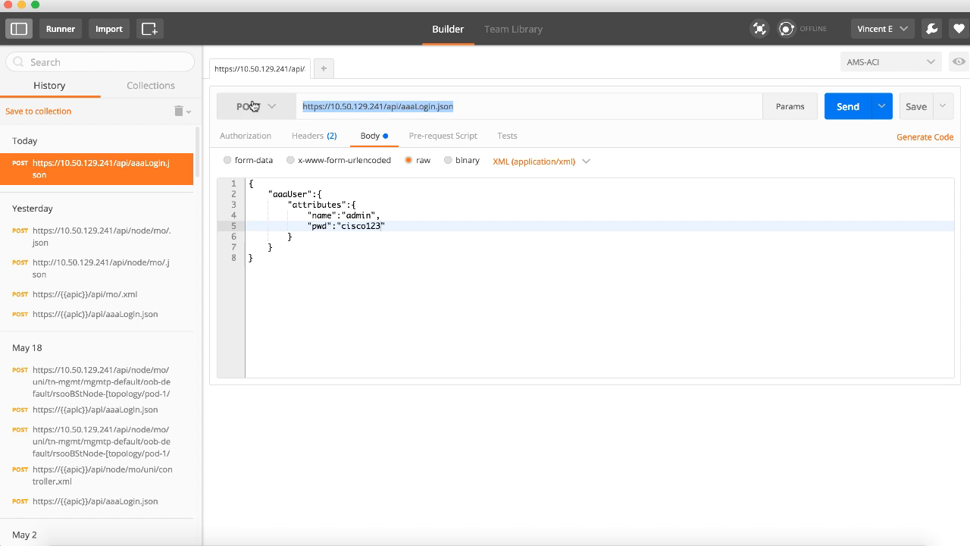
{"action": "left_click", "coordinate": [255, 107]}
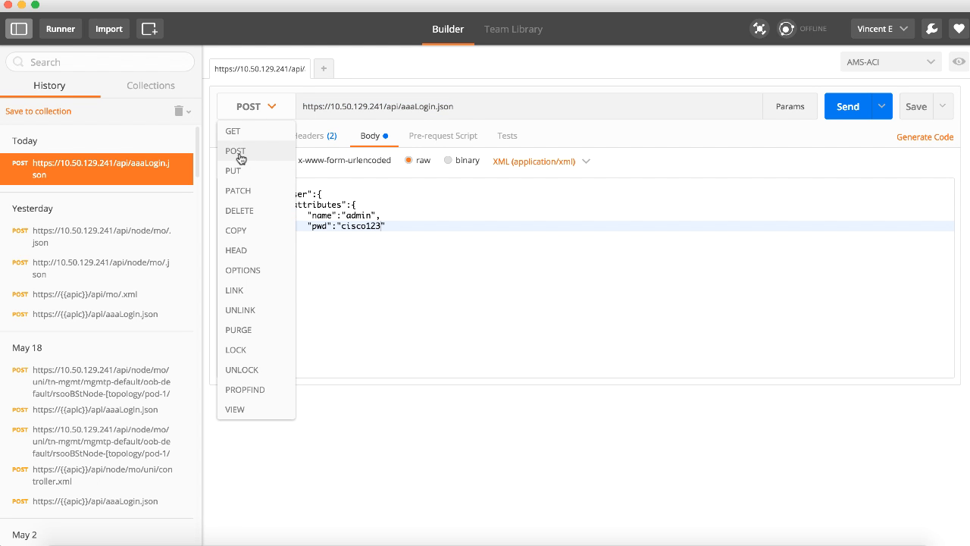
{"action": "left_click", "coordinate": [235, 151]}
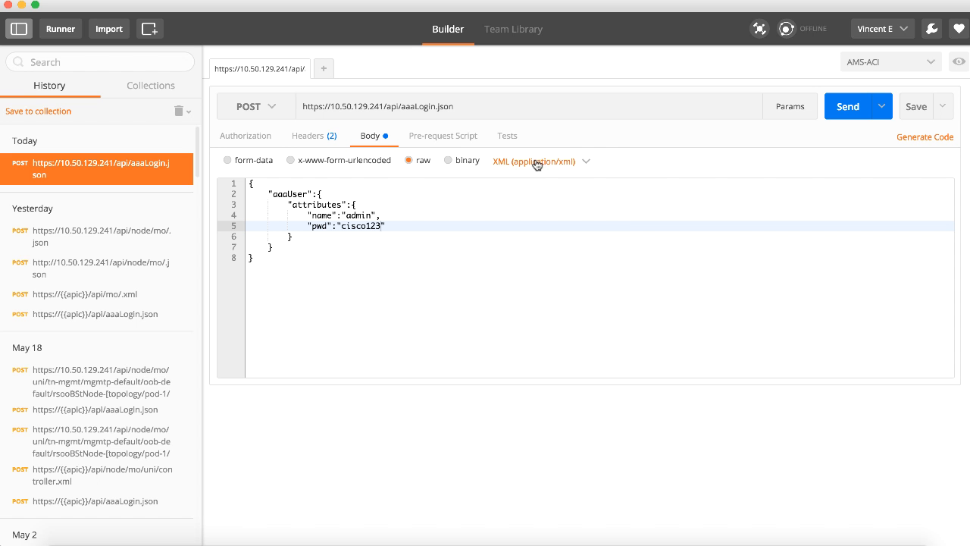
{"action": "left_click", "coordinate": [533, 160]}
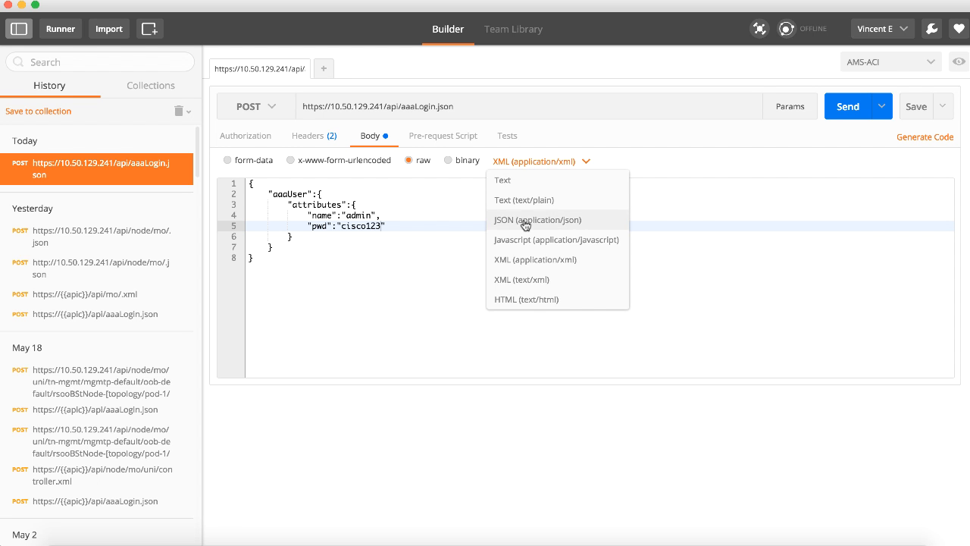
{"action": "left_click", "coordinate": [536, 218]}
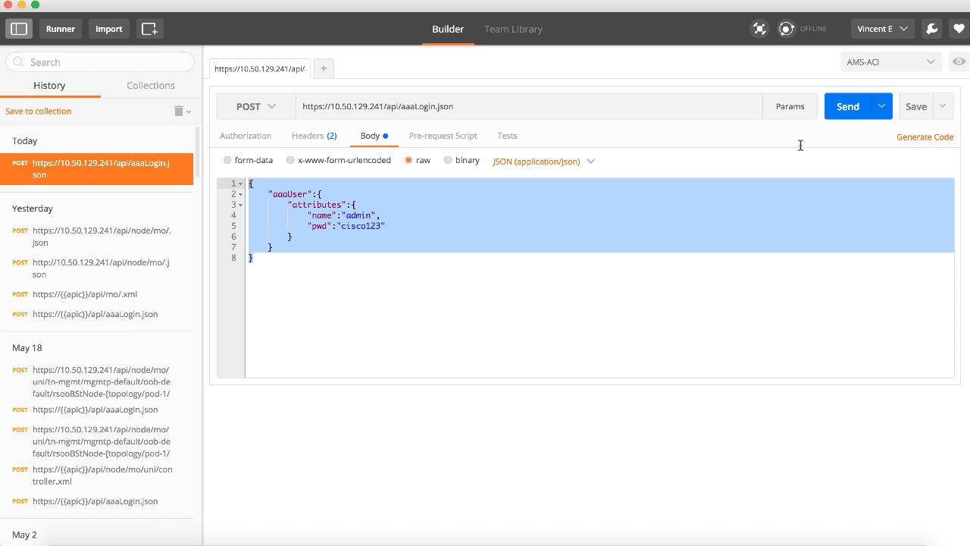
Send the aaaLogin request and receive a 200 OK response with a session token
{"action": "left_click", "coordinate": [847, 106]}
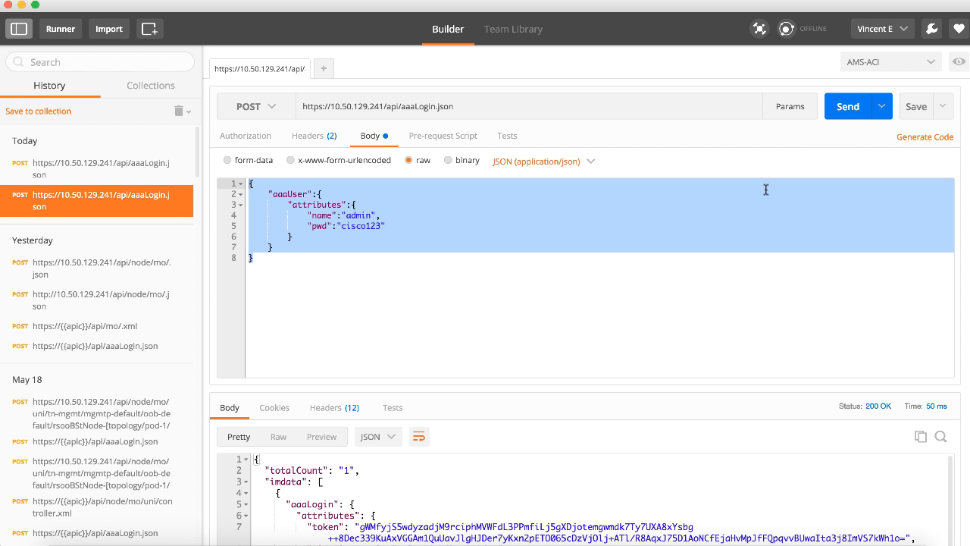
{"action": "mouse_move", "coordinate": [870, 416]}
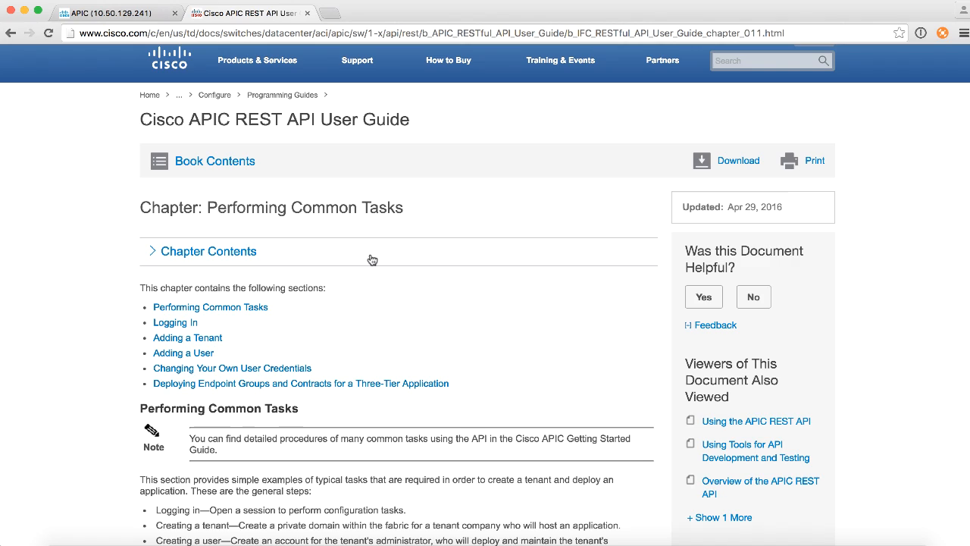
Locate 'Using the JSON API to Authenticate a User' in the Cisco APIC guide and select its JSON body
{"action": "scroll", "scroll_direction": "down", "scroll_amount": 3}
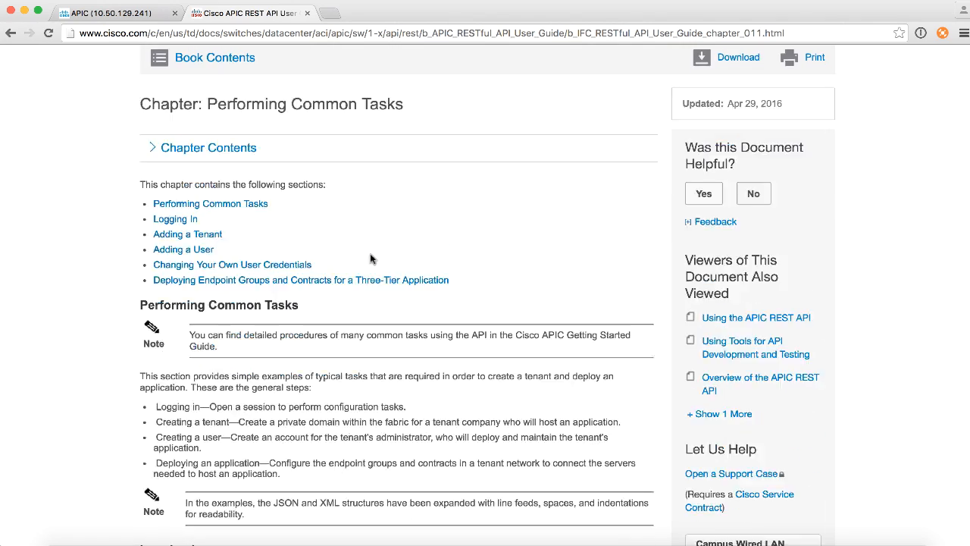
{"action": "scroll", "scroll_direction": "down", "scroll_amount": 3}
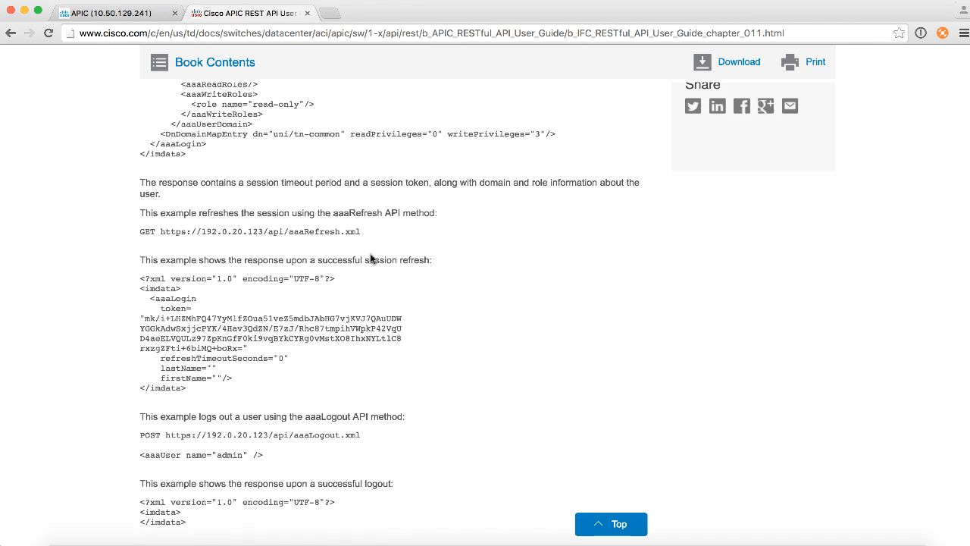
{"action": "scroll", "scroll_direction": "down", "scroll_amount": 3}
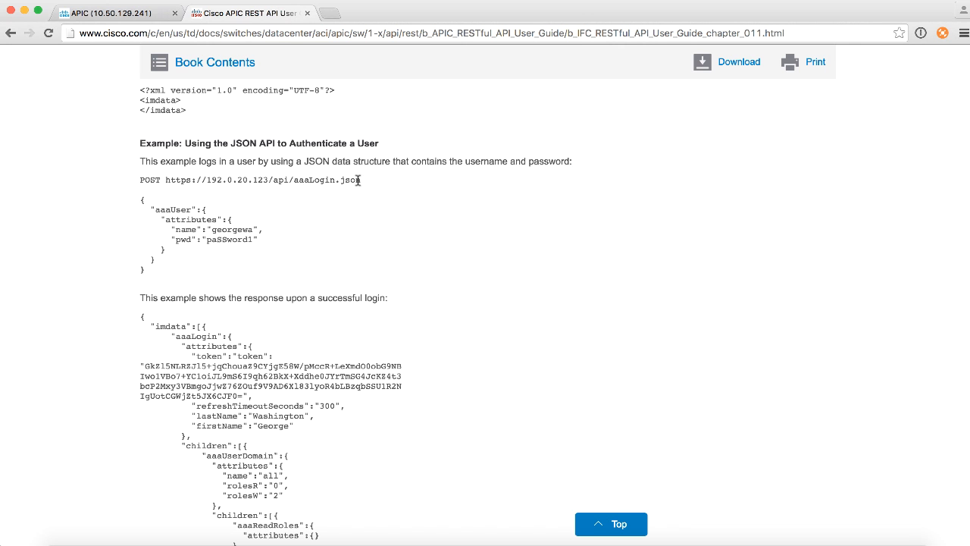
{"action": "mouse_move", "coordinate": [358, 182]}
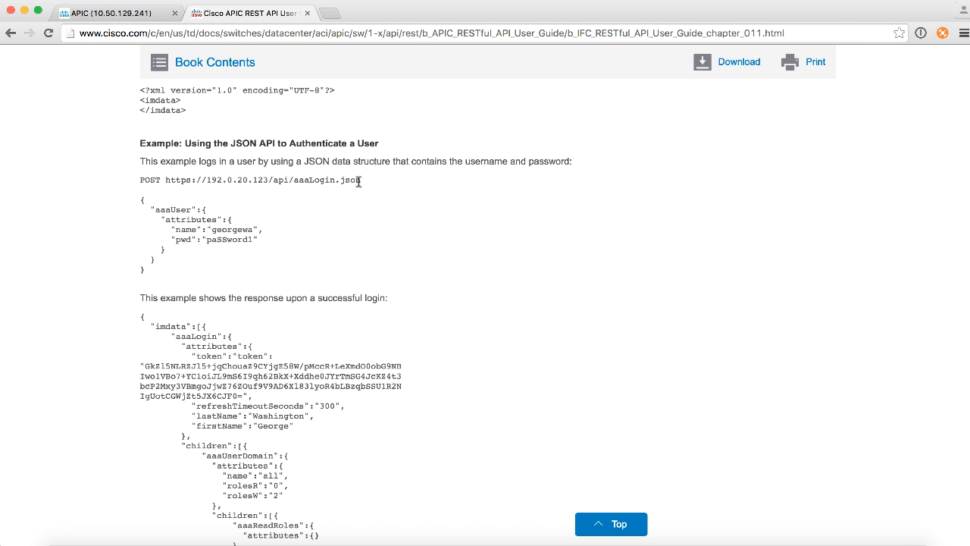
{"action": "left_click_drag", "start_coordinate": [178, 179], "coordinate": [361, 179]}
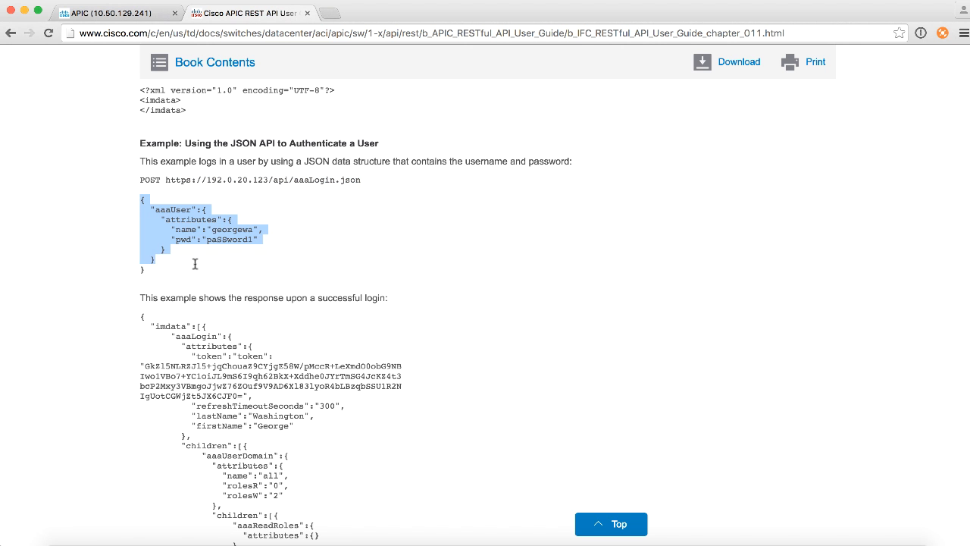
{"action": "left_click", "coordinate": [310, 212]}
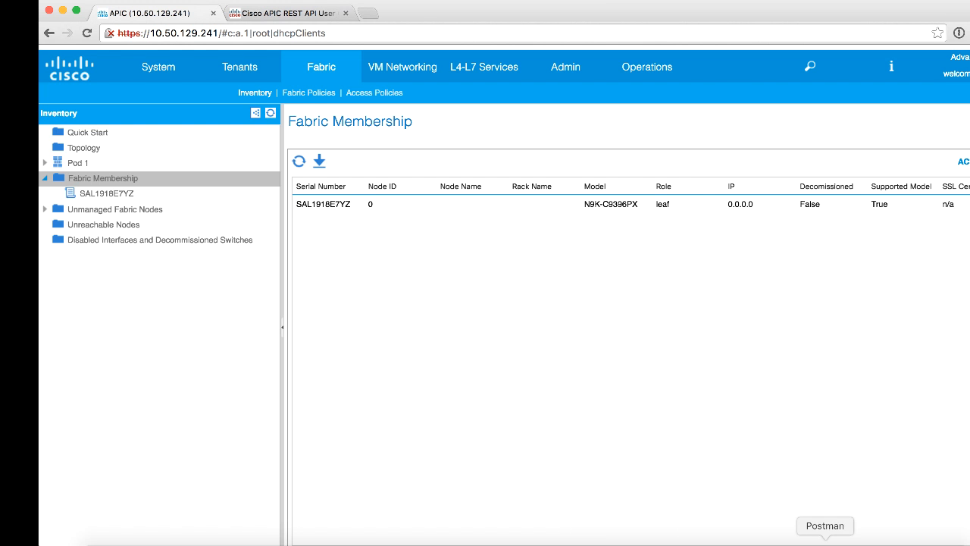
Return to Postman's REGISTER-NODES collection and view the LOGIN APIC request's JSON body with username and password variables
{"action": "left_click", "coordinate": [824, 525]}
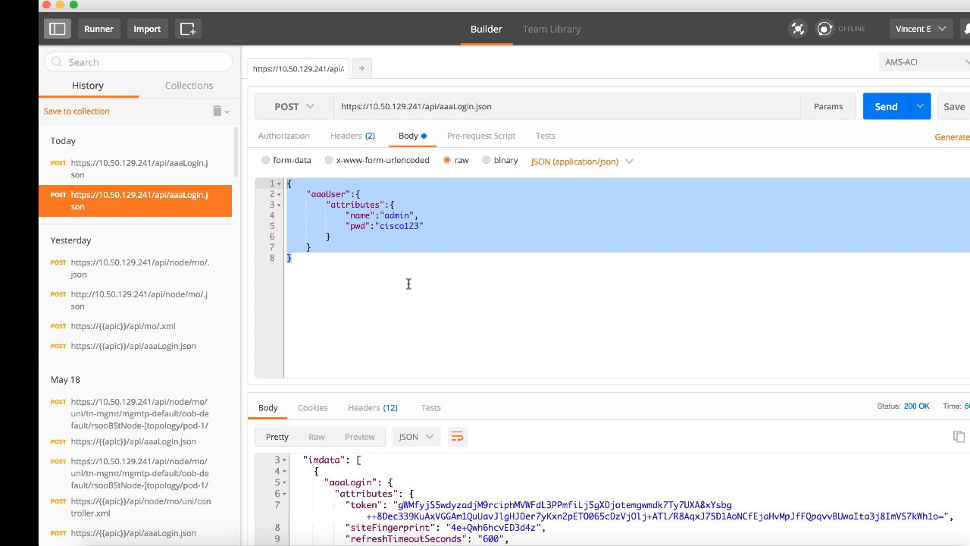
{"action": "left_click", "coordinate": [188, 85]}
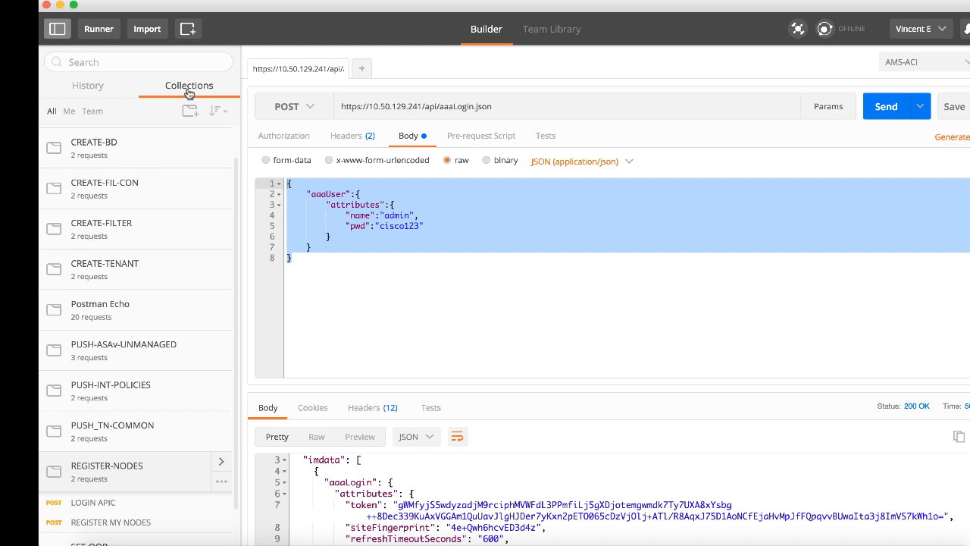
{"action": "mouse_move", "coordinate": [121, 350]}
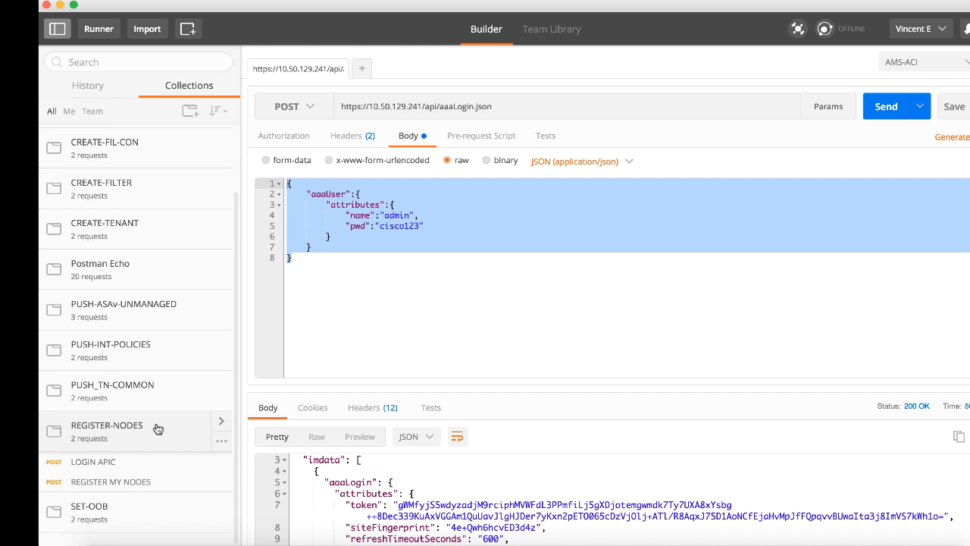
{"action": "scroll", "scroll_direction": "down", "scroll_amount": 3}
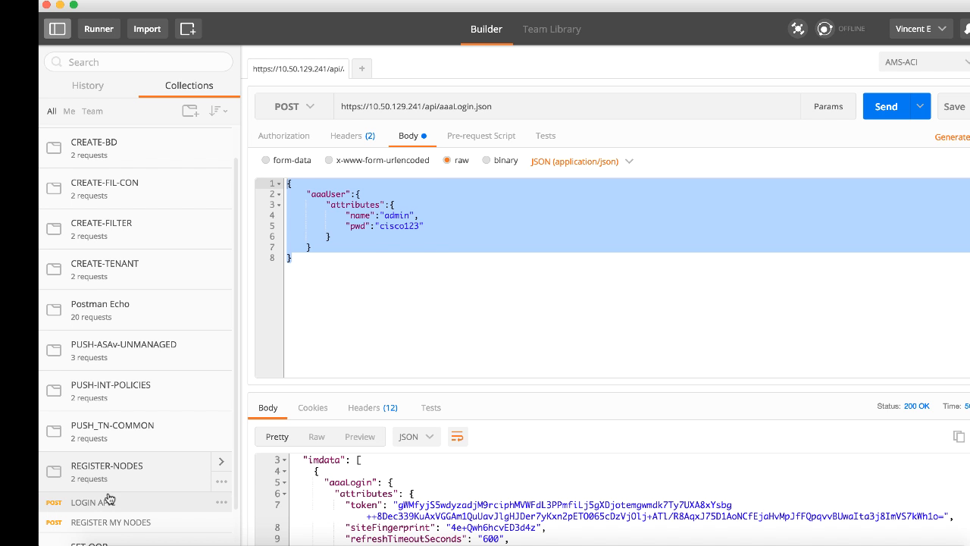
{"action": "left_click", "coordinate": [92, 502]}
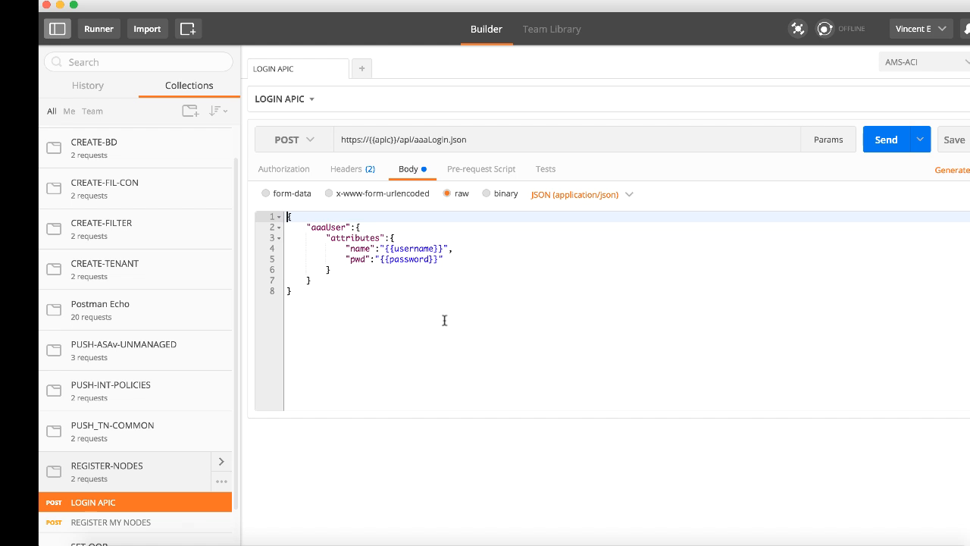
{"action": "mouse_move", "coordinate": [424, 324]}
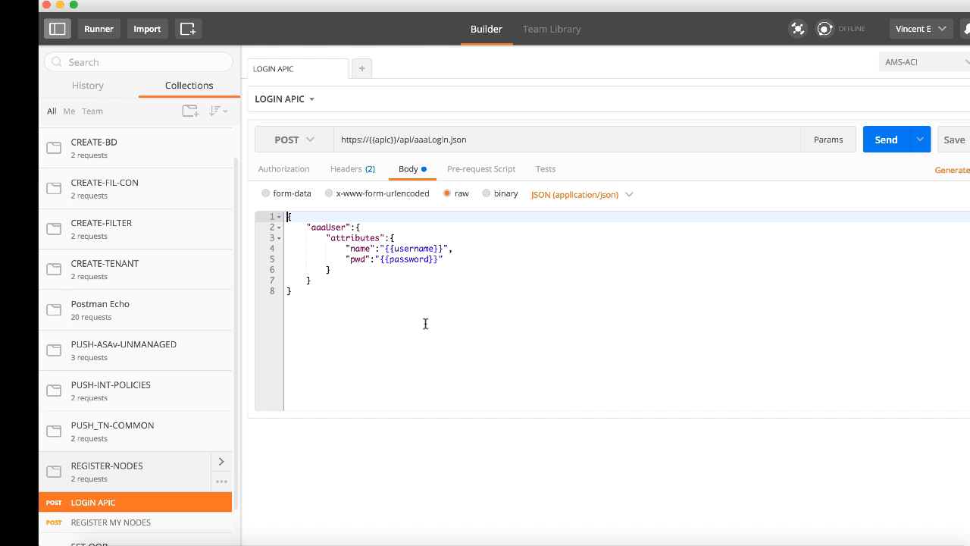
{"action": "left_click", "coordinate": [111, 521]}
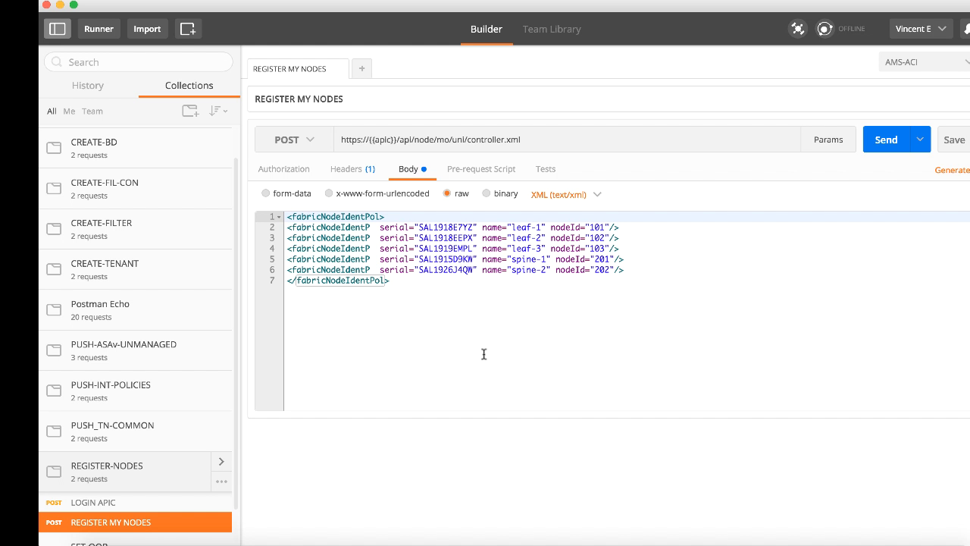
{"action": "mouse_move", "coordinate": [428, 306]}
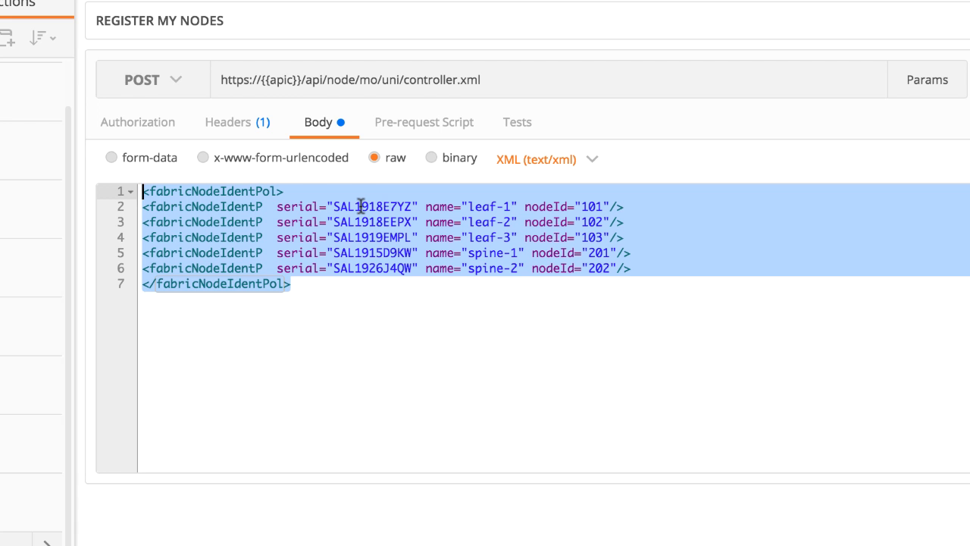
{"action": "mouse_move", "coordinate": [370, 284]}
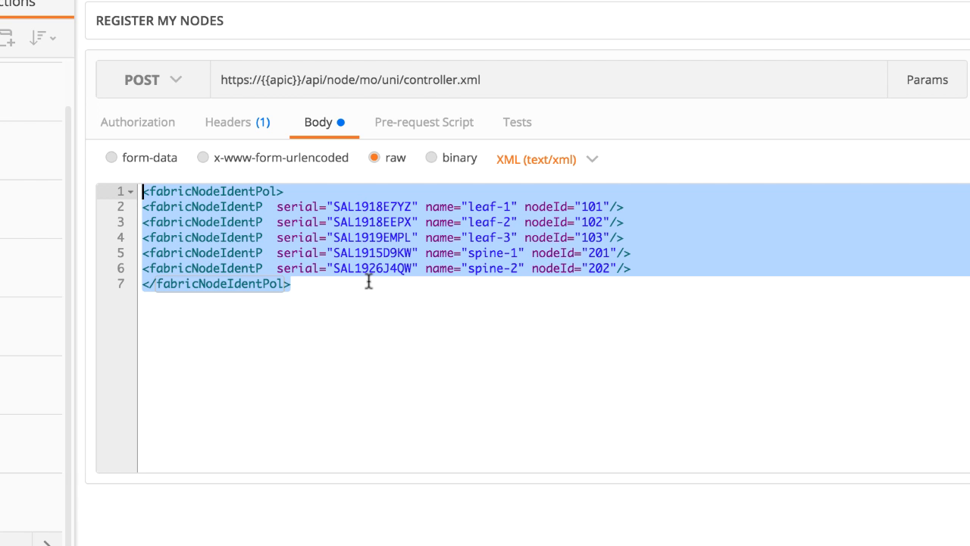
{"action": "mouse_move", "coordinate": [491, 203]}
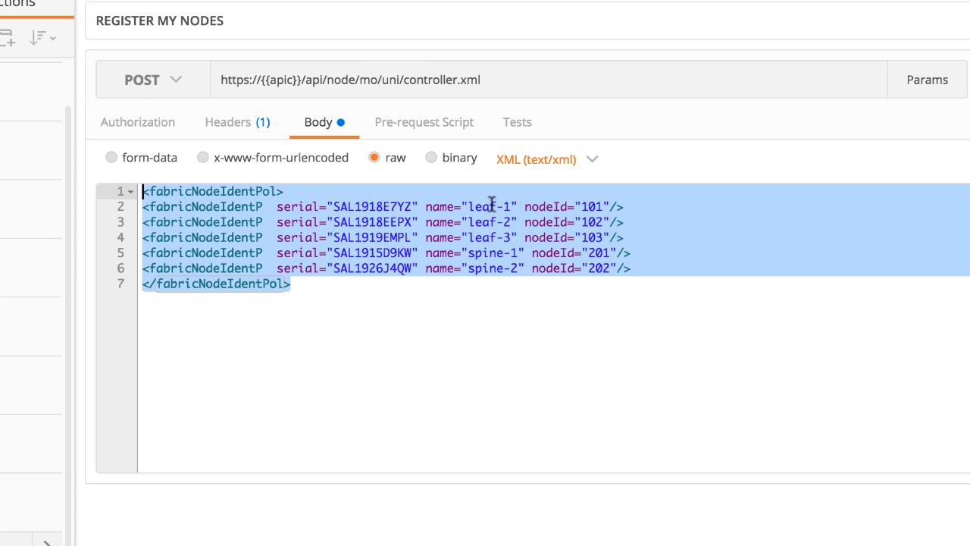
{"action": "mouse_move", "coordinate": [588, 206]}
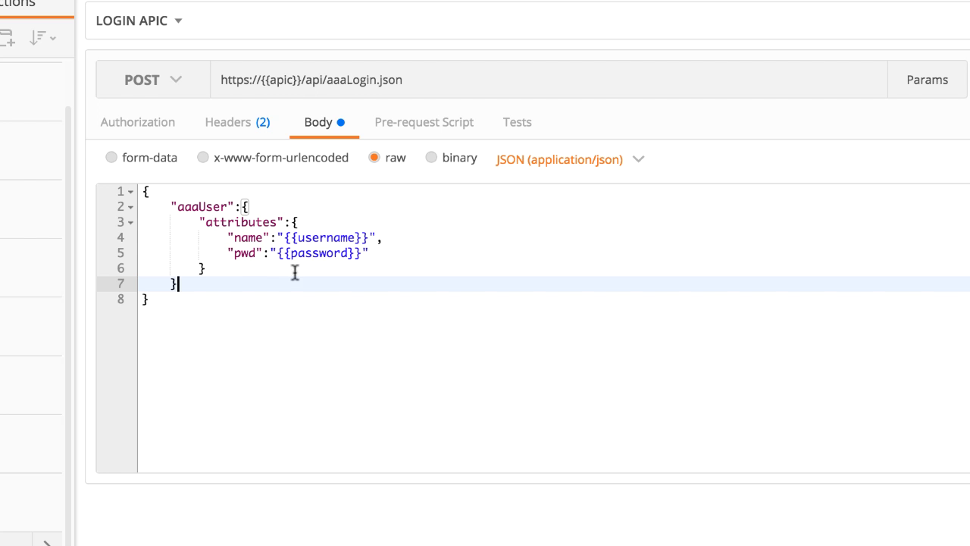
{"action": "mouse_move", "coordinate": [306, 279]}
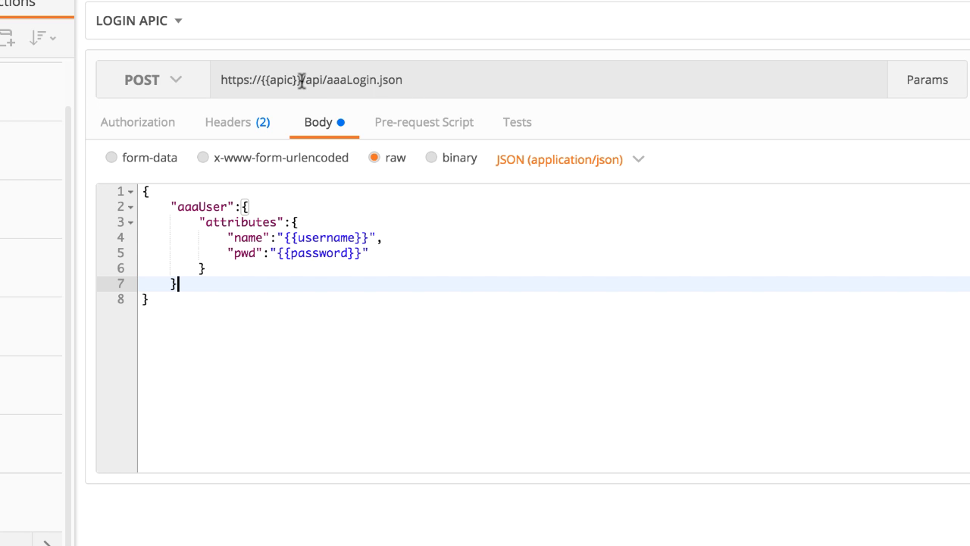
{"action": "double_click", "coordinate": [270, 79]}
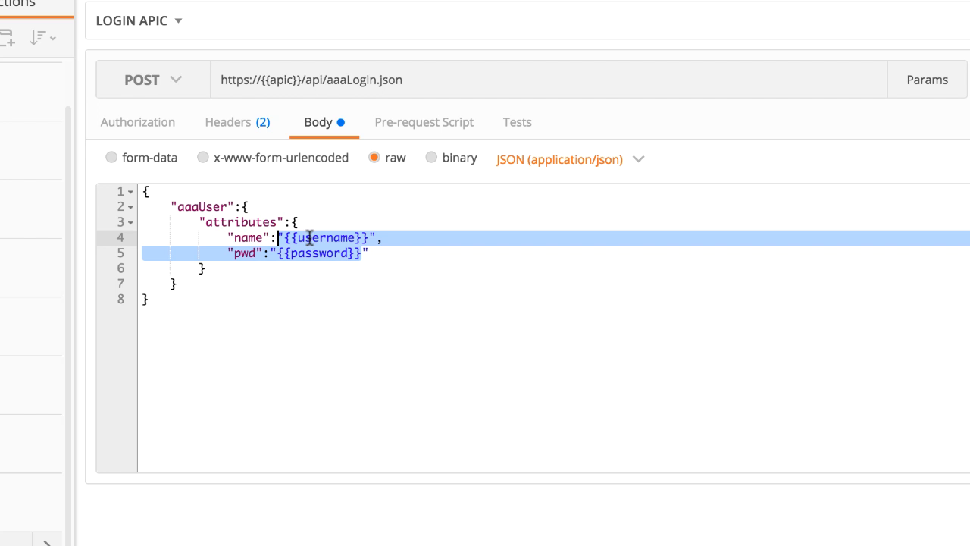
{"action": "mouse_move", "coordinate": [649, 267]}
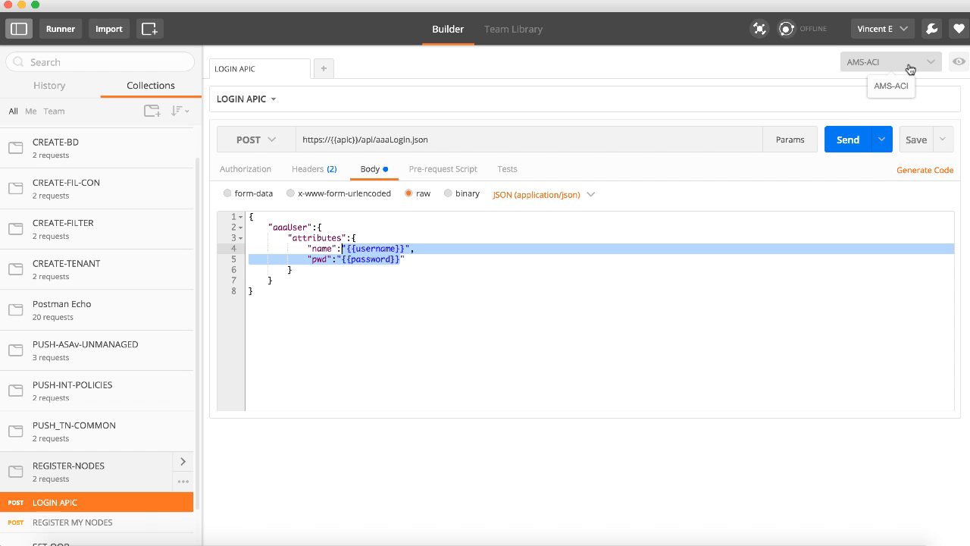
{"action": "left_click", "coordinate": [891, 60]}
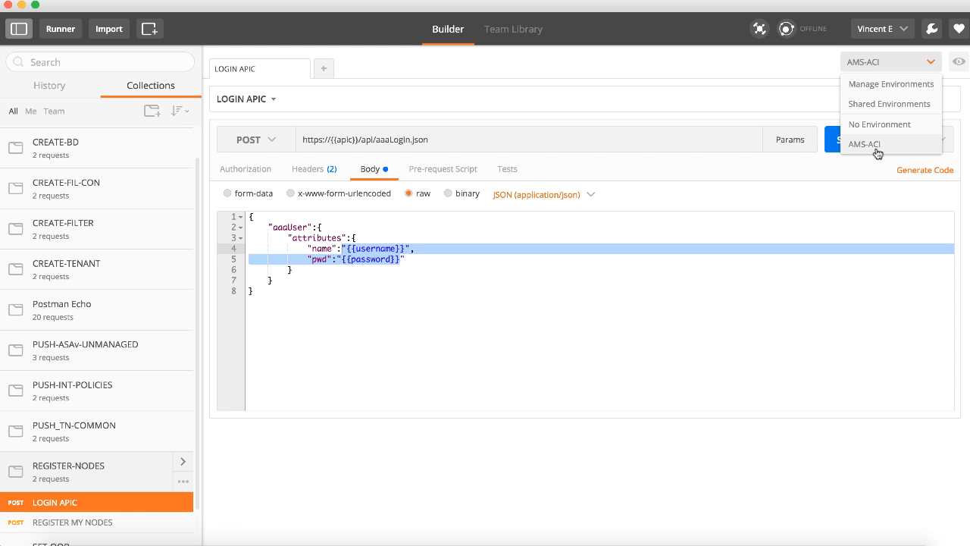
{"action": "left_click", "coordinate": [863, 144]}
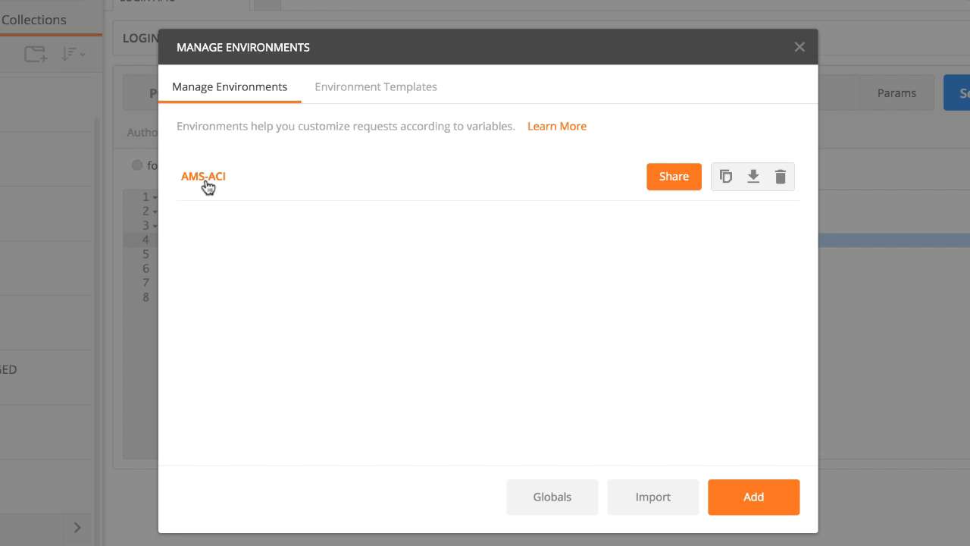
{"action": "left_click", "coordinate": [203, 176]}
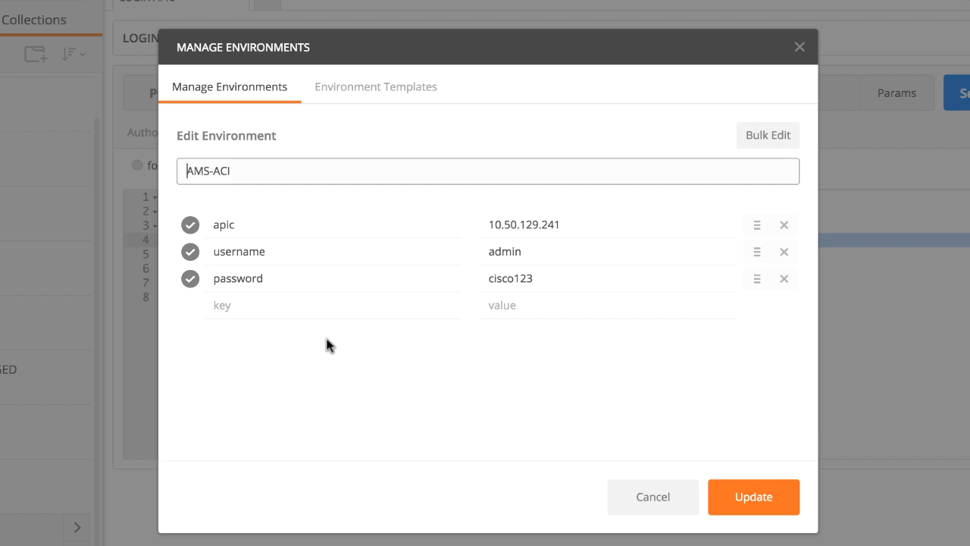
{"action": "mouse_move", "coordinate": [341, 361]}
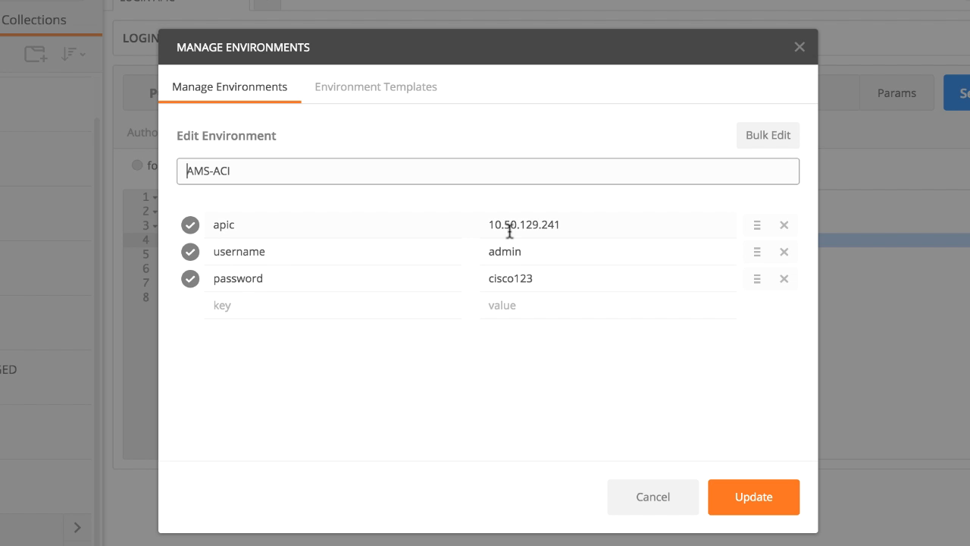
{"action": "mouse_move", "coordinate": [485, 394]}
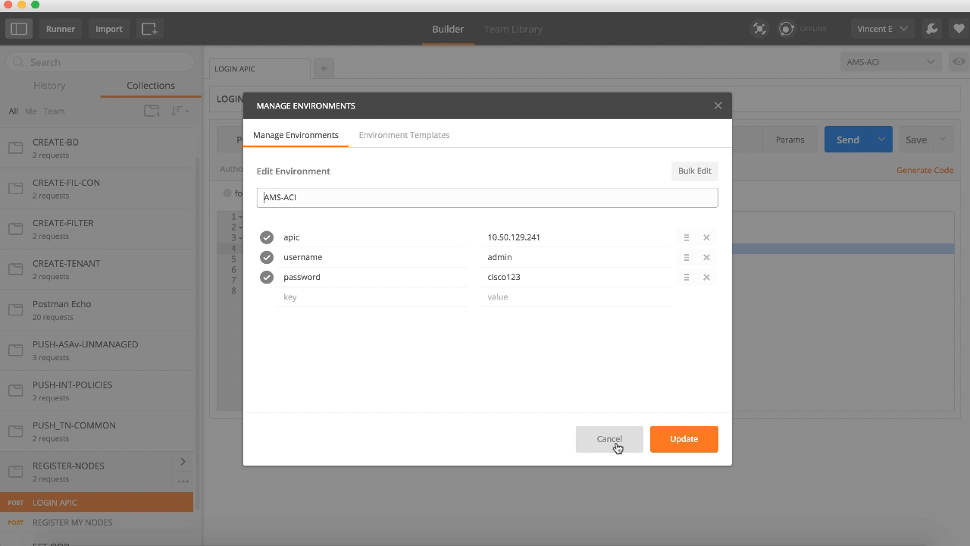
{"action": "left_click", "coordinate": [609, 440]}
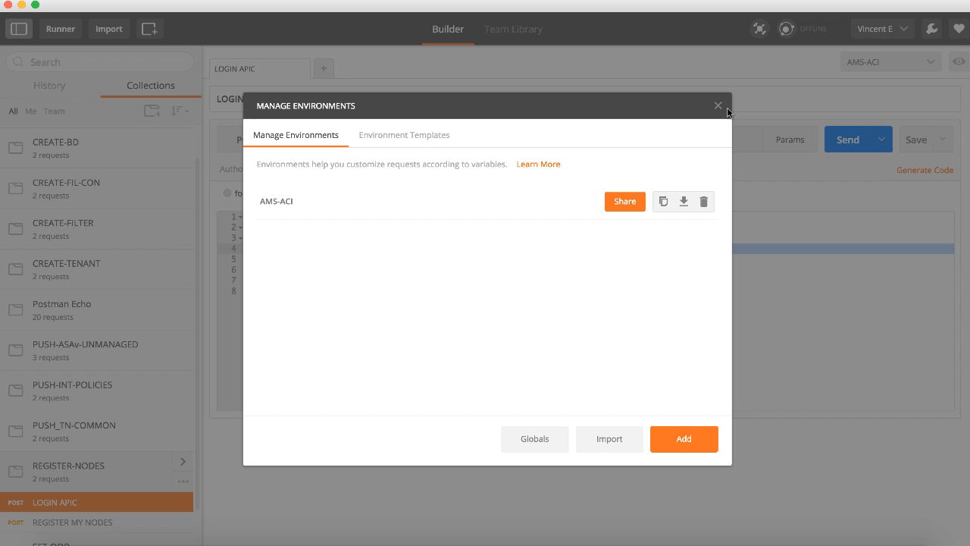
{"action": "left_click", "coordinate": [716, 106]}
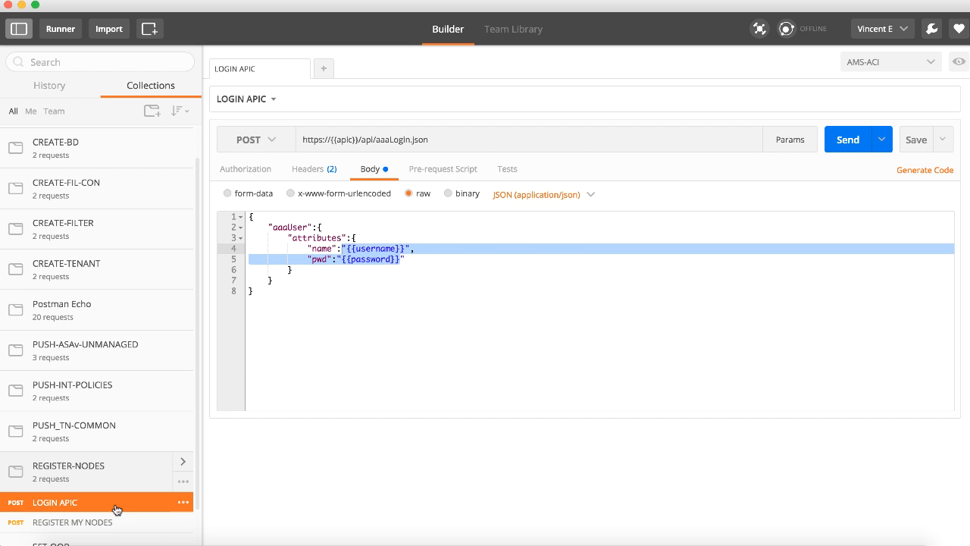
Send the REGISTER MY NODES request to APIC and get back Status 200 OK
{"action": "left_click", "coordinate": [73, 521]}
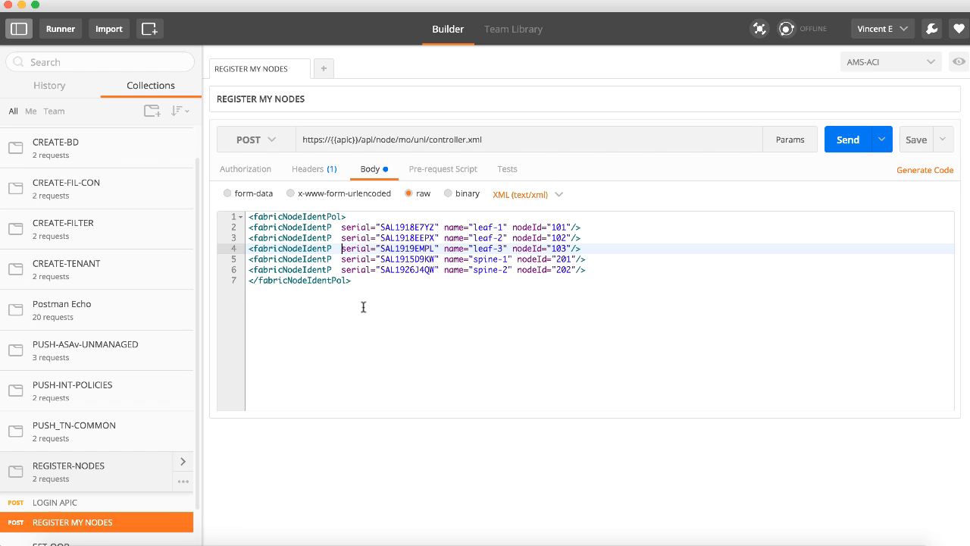
{"action": "mouse_move", "coordinate": [840, 151]}
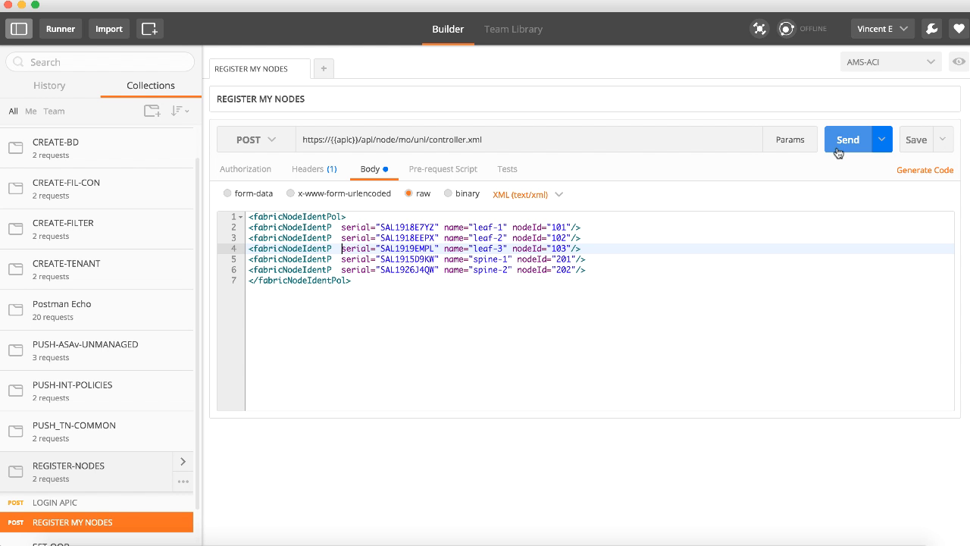
{"action": "mouse_move", "coordinate": [842, 148]}
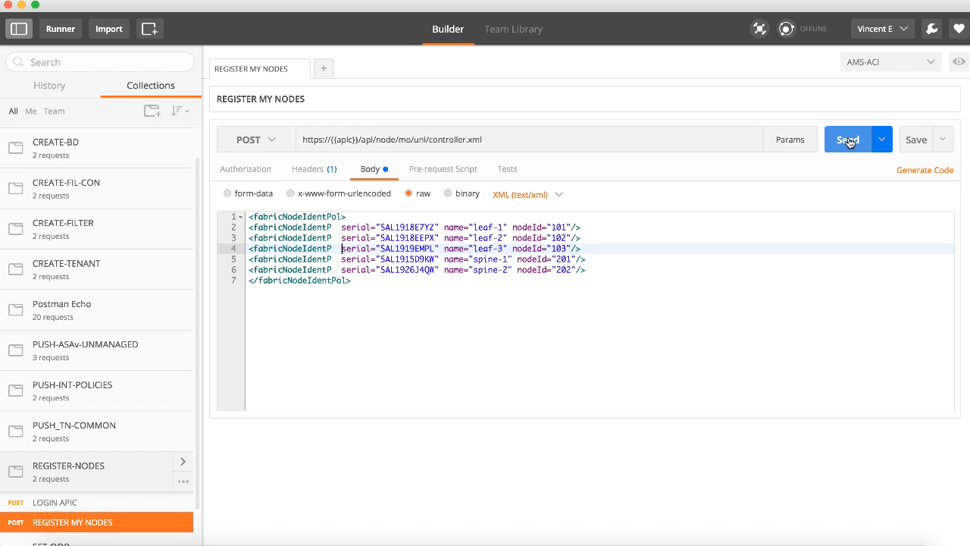
{"action": "left_click", "coordinate": [847, 139]}
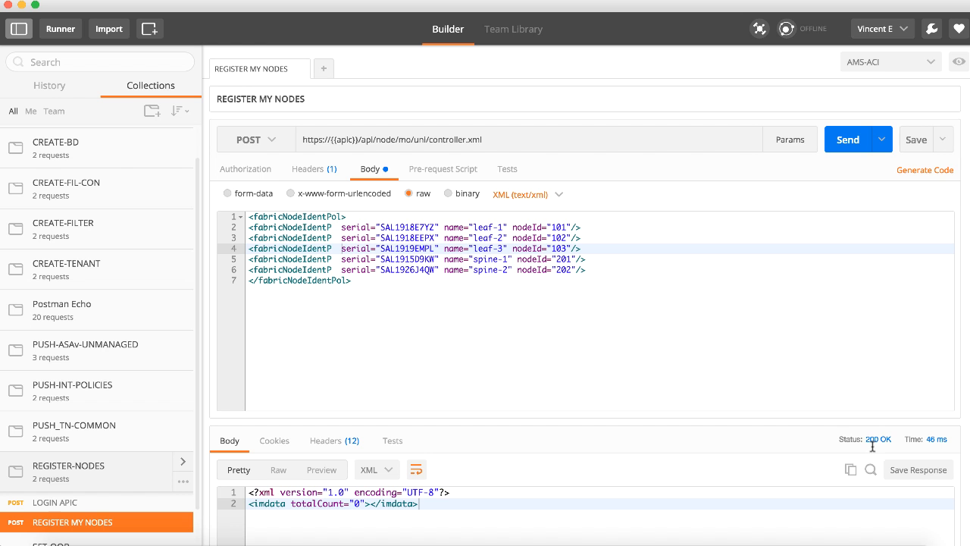
{"action": "mouse_move", "coordinate": [241, 523]}
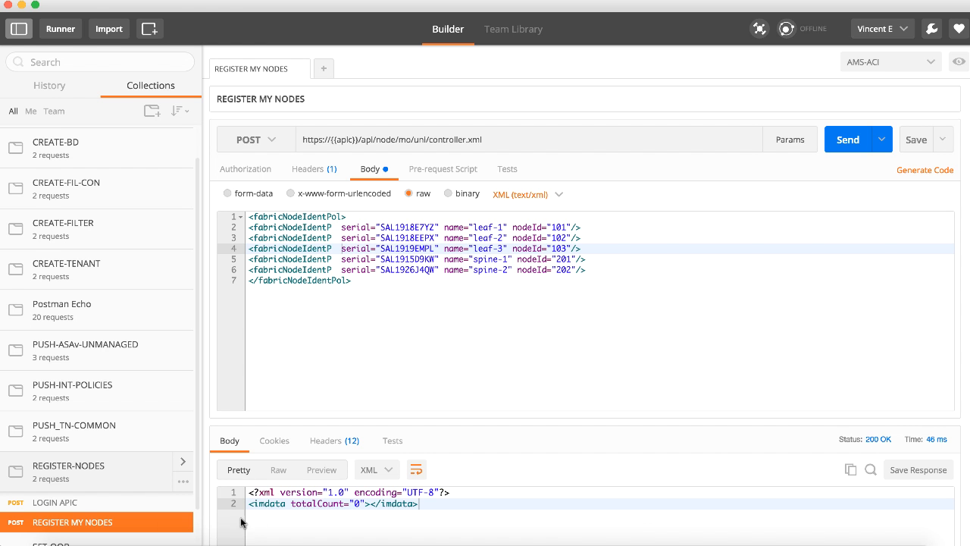